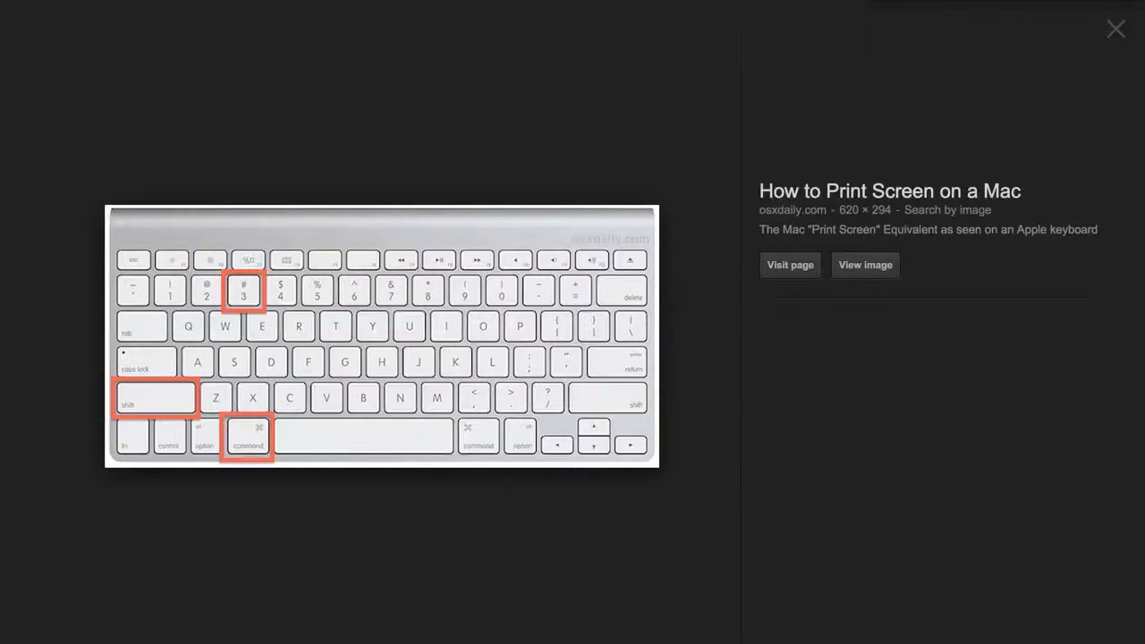
mouse_move(221, 169)
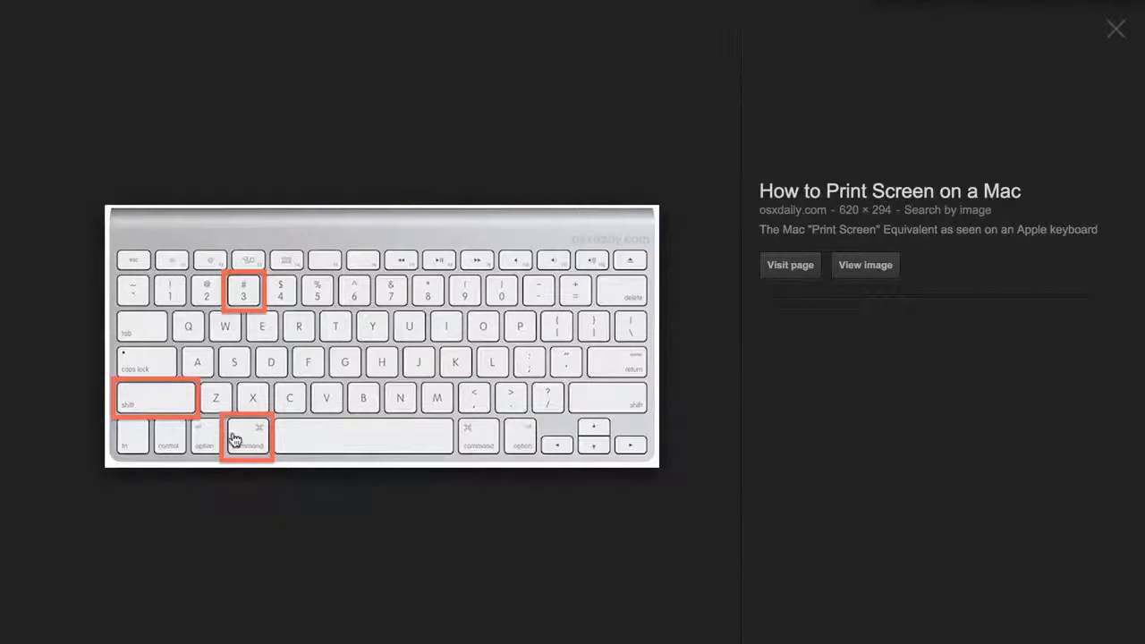
mouse_move(222, 322)
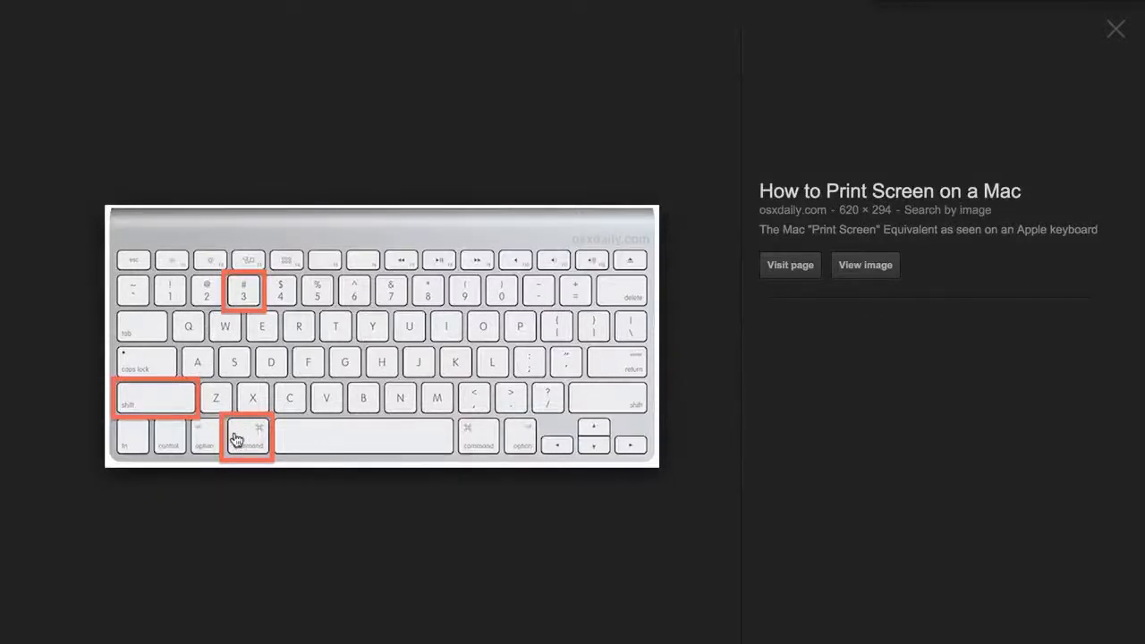
mouse_move(295, 445)
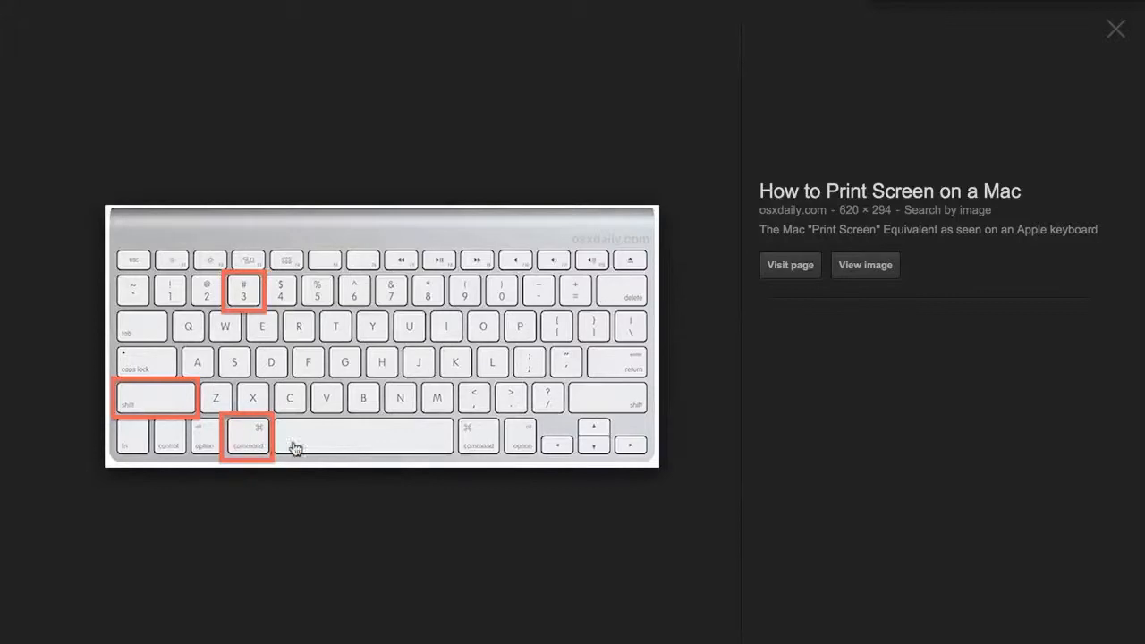
mouse_move(159, 384)
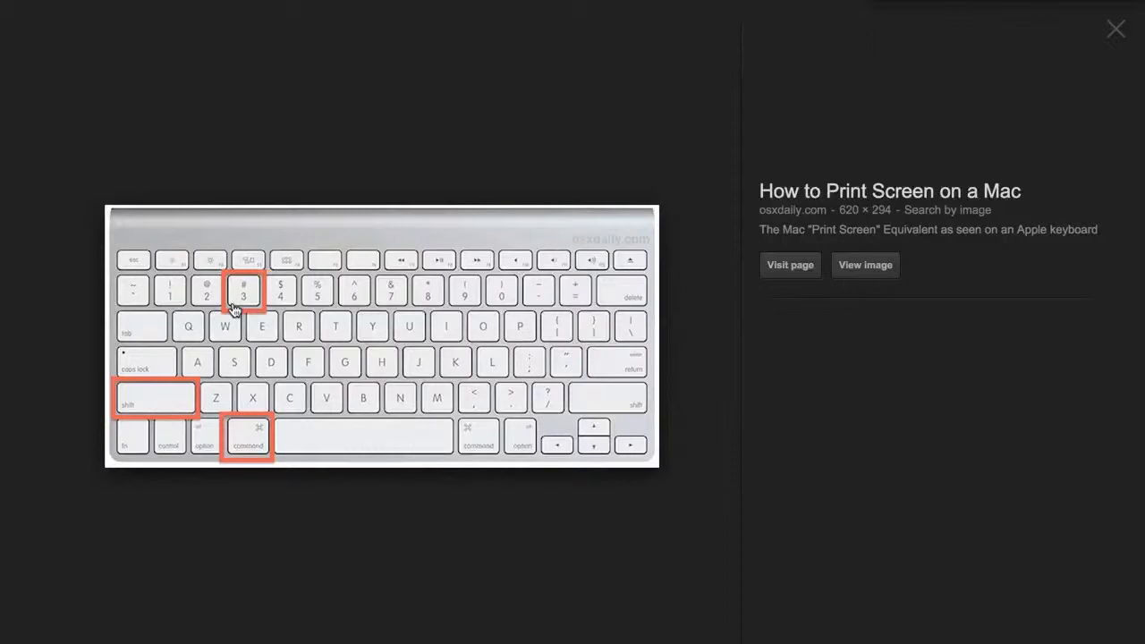
mouse_move(262, 386)
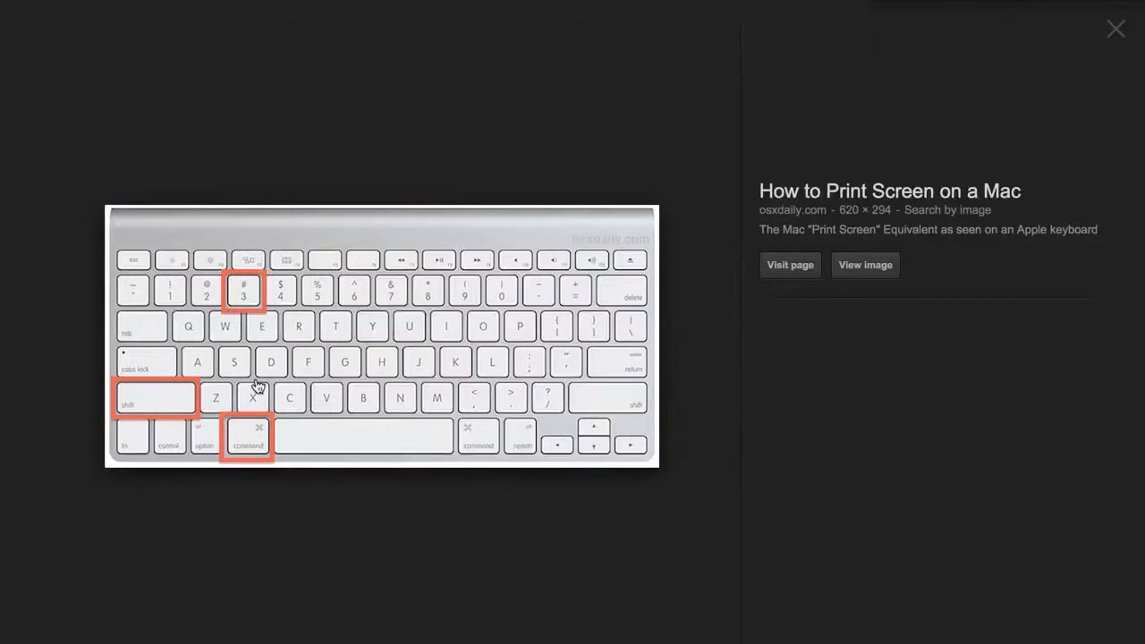
mouse_move(252, 419)
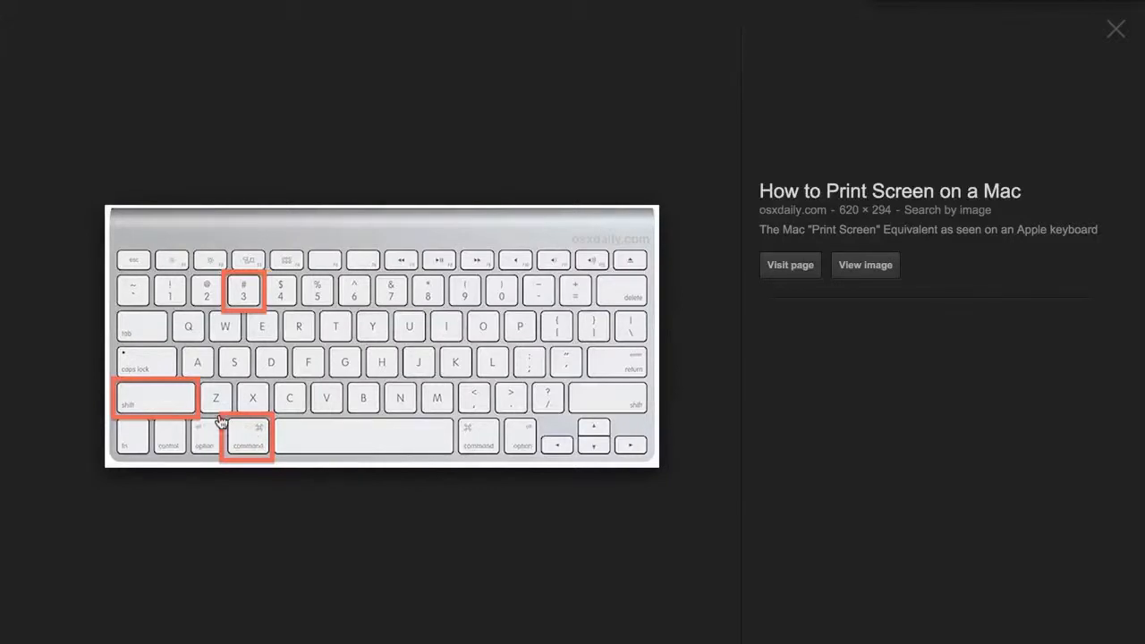
mouse_move(272, 297)
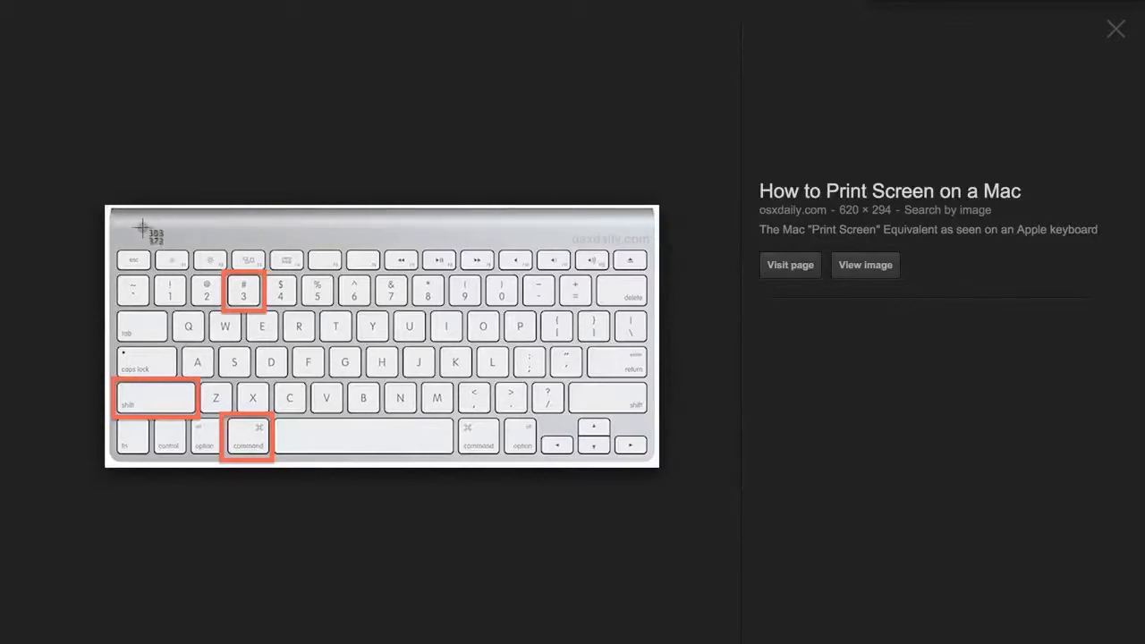
mouse_move(107, 218)
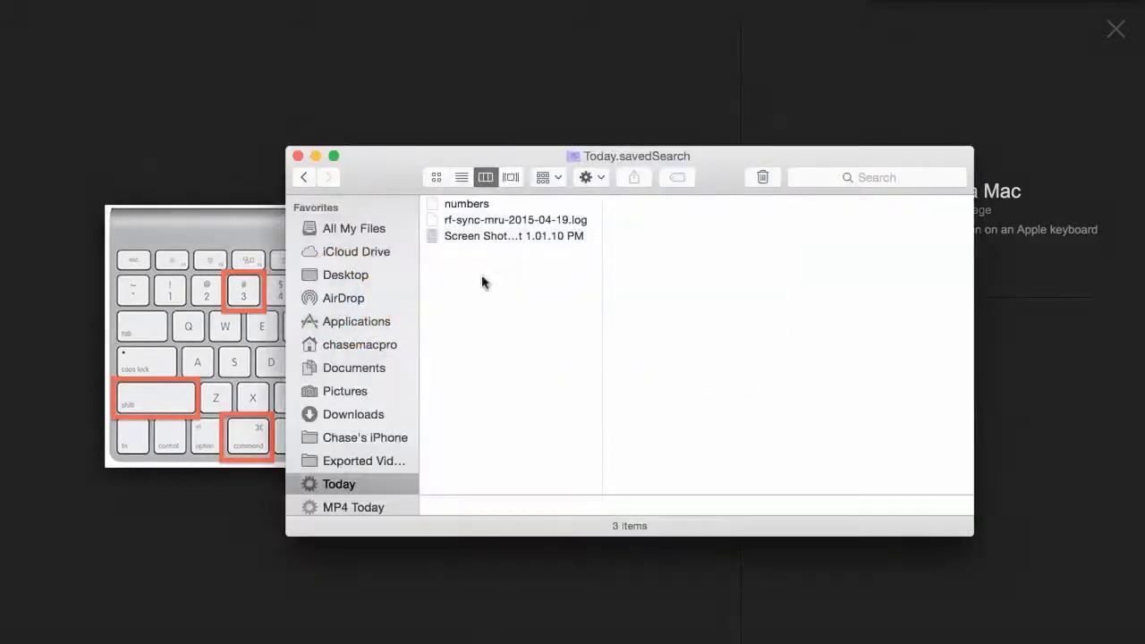
Select today's new Screen Shot PNG so Finder previews the cropped keyboard image.
left_click(514, 236)
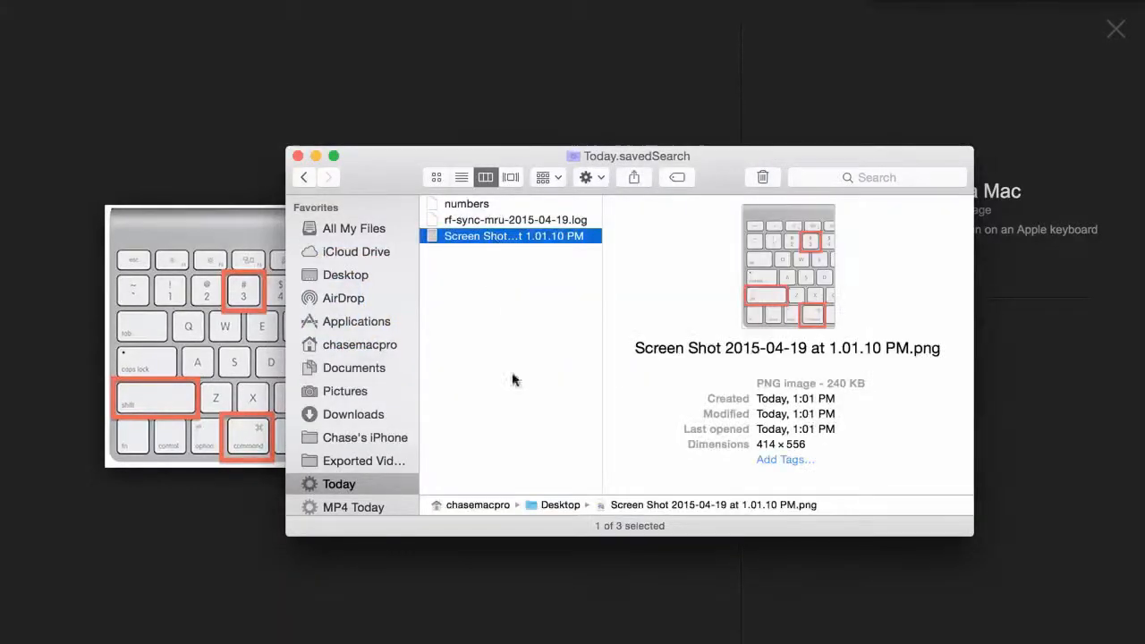
mouse_move(540, 508)
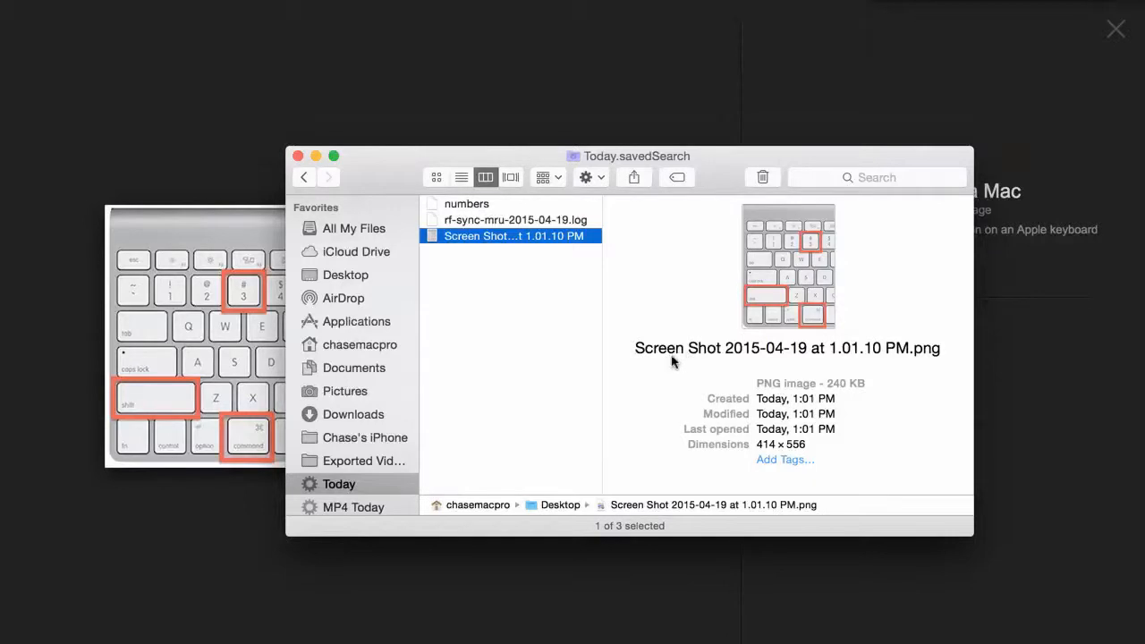
mouse_move(784, 361)
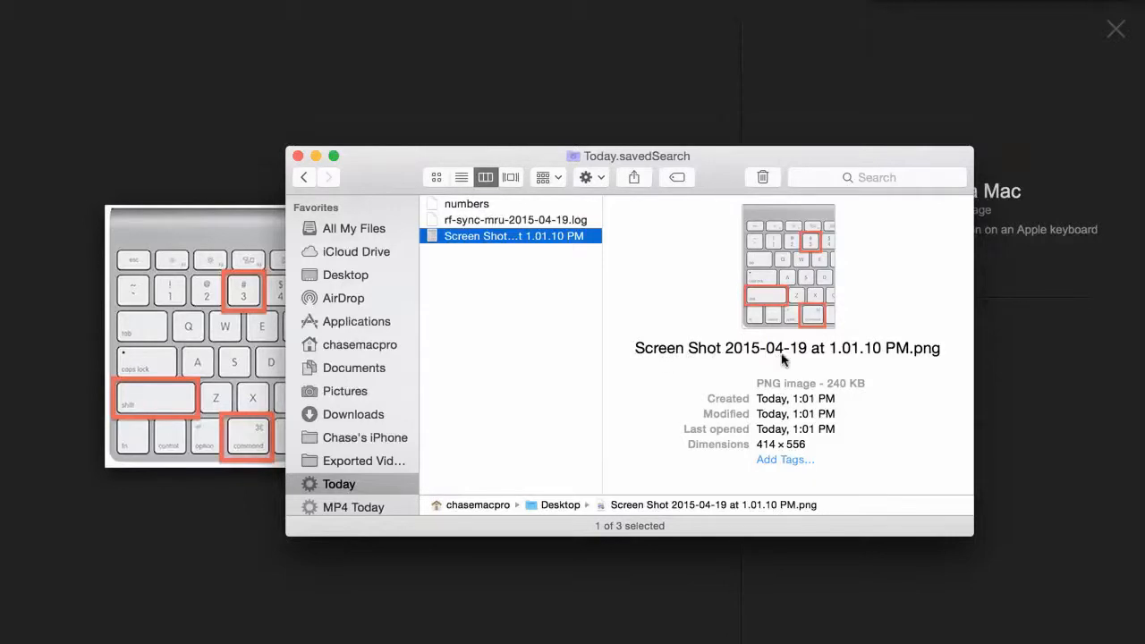
mouse_move(855, 349)
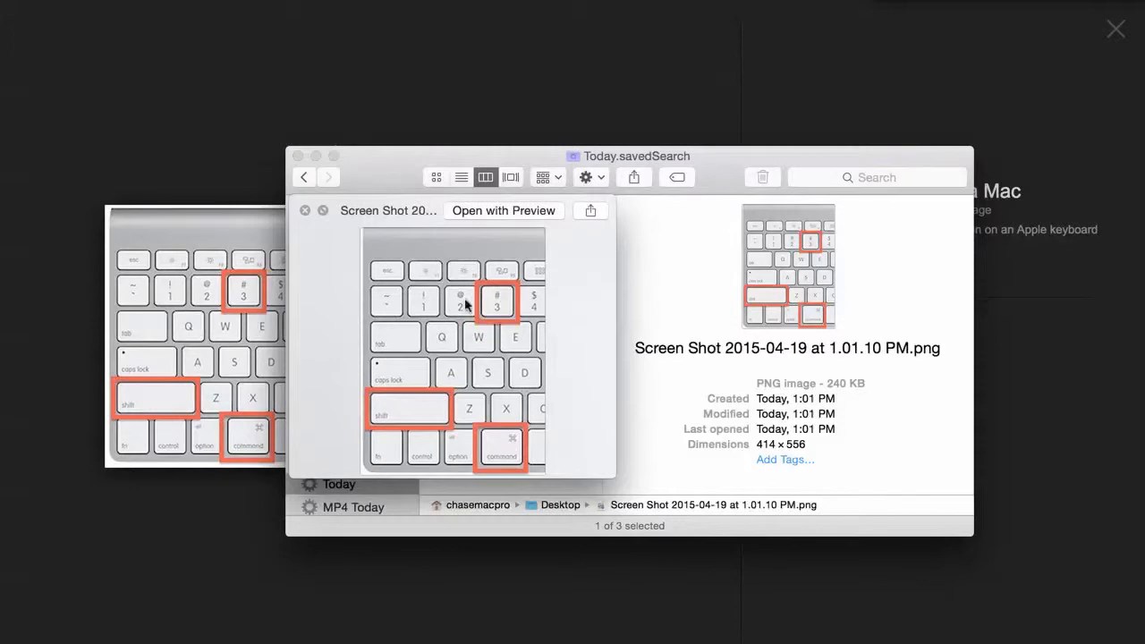
mouse_move(261, 294)
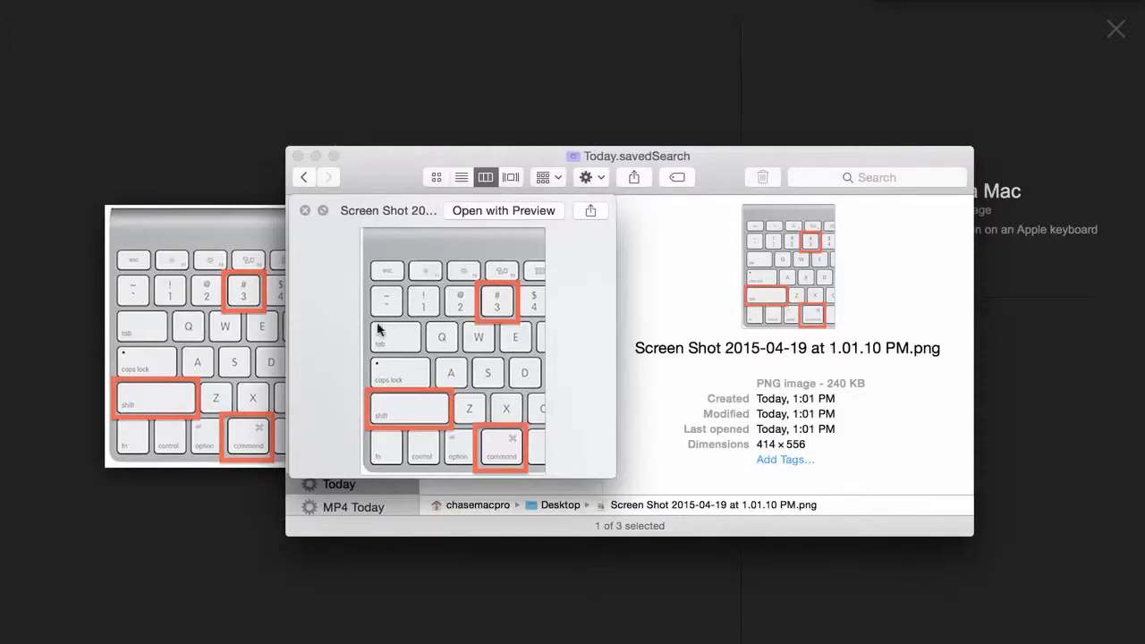
mouse_move(386, 308)
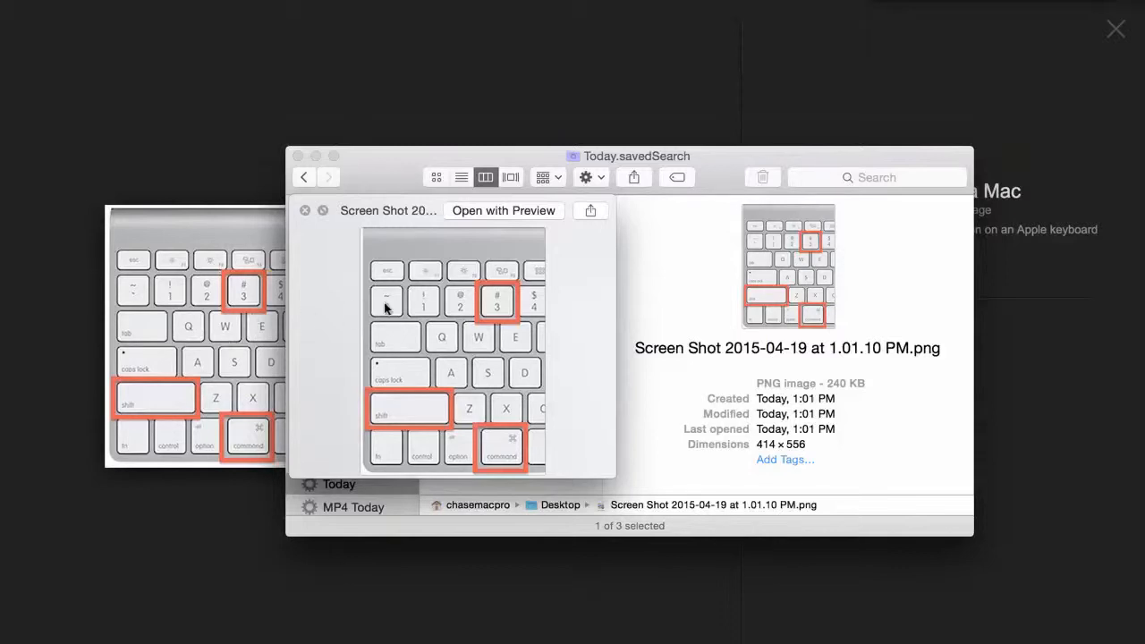
mouse_move(447, 293)
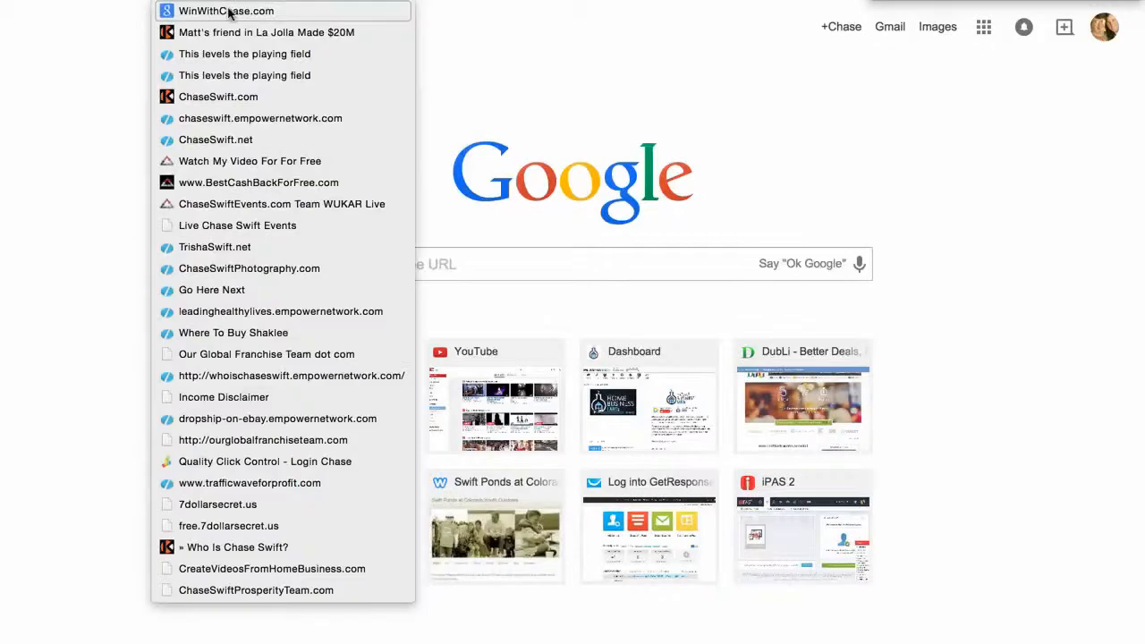
Load the first saved bookmark, the 7 Figure Blueprint free-video signup page.
left_click(225, 10)
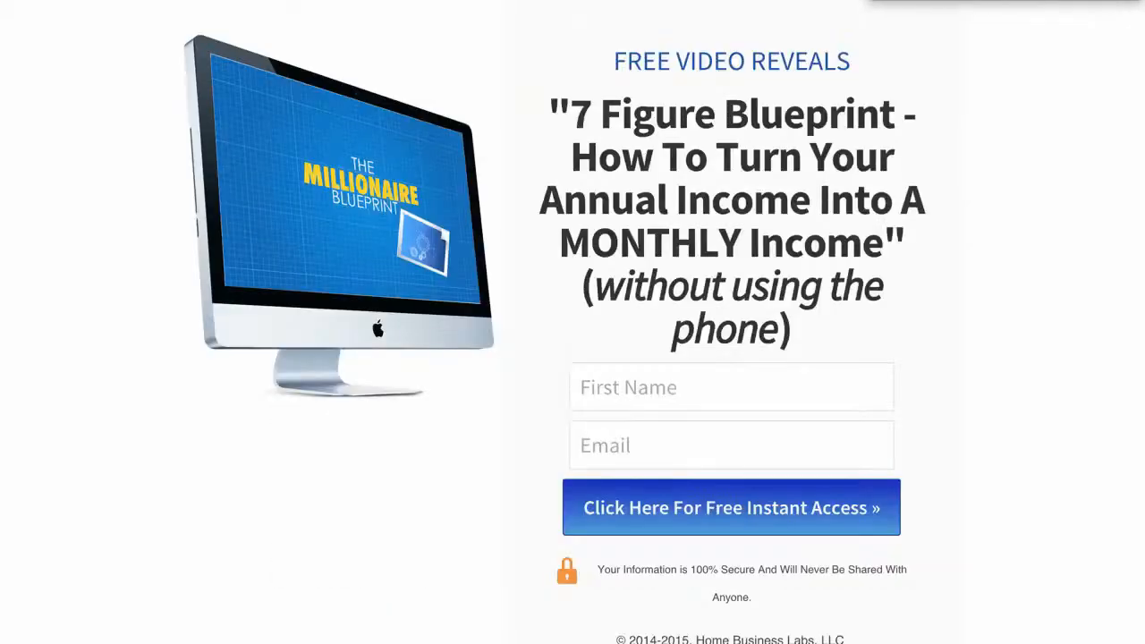